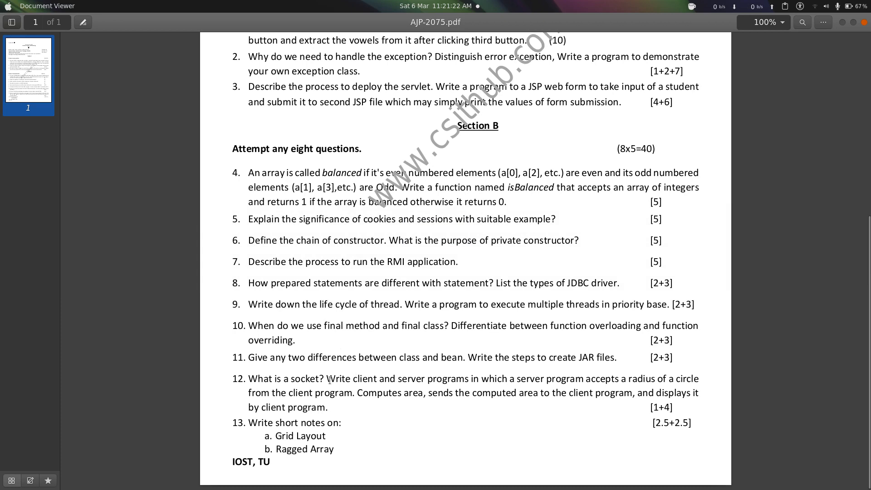
Step: Switch to the Eclipse workspace and bring up the ClientArea.java source
left_click_drag(328, 378, 617, 393)
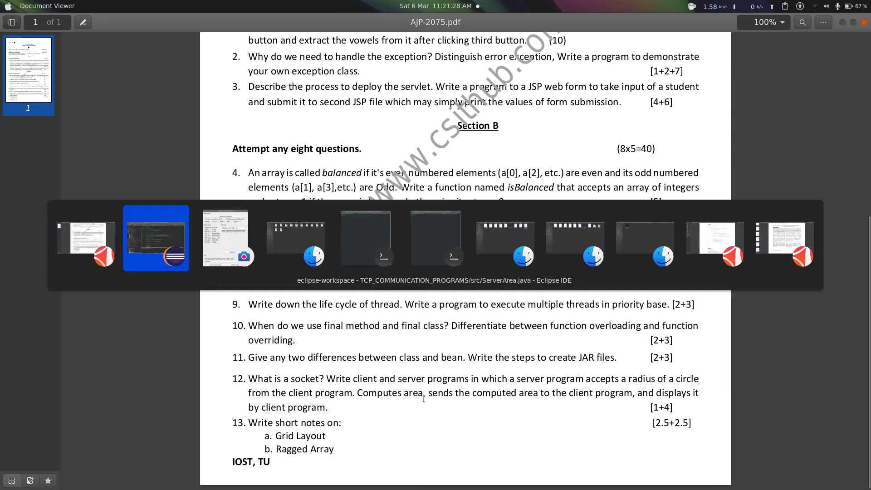
left_click(156, 238)
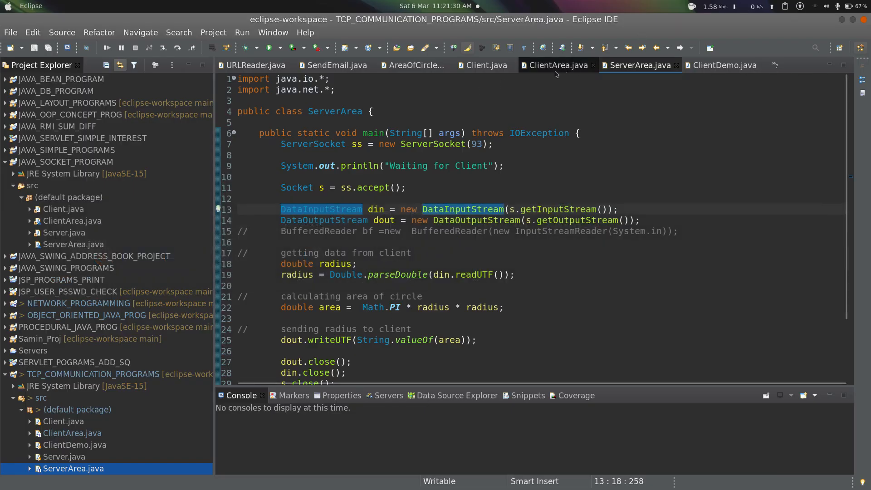
left_click(557, 65)
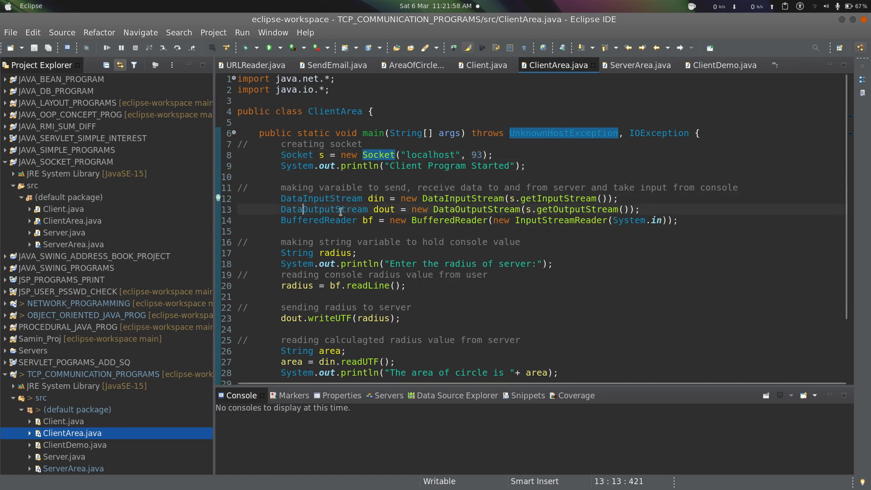
Step: Highlight DataOutputStream and review the rest of the client's input/output code
double_click(322, 209)
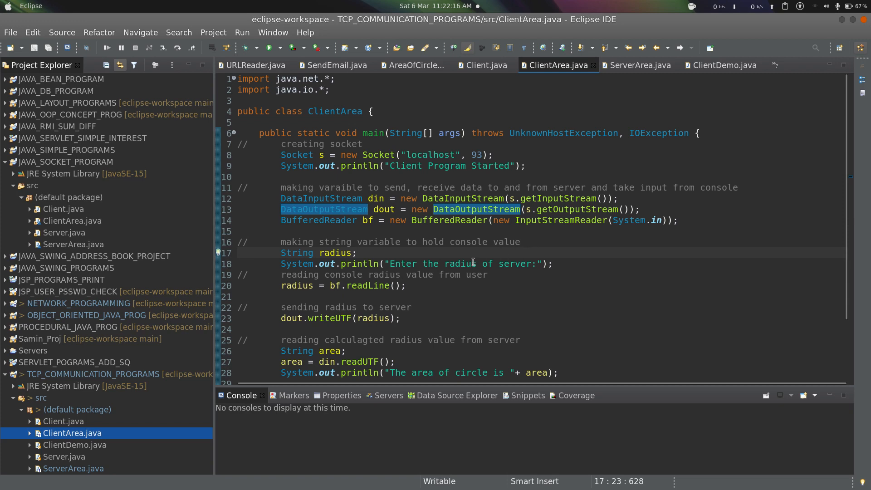
scroll("down", 3)
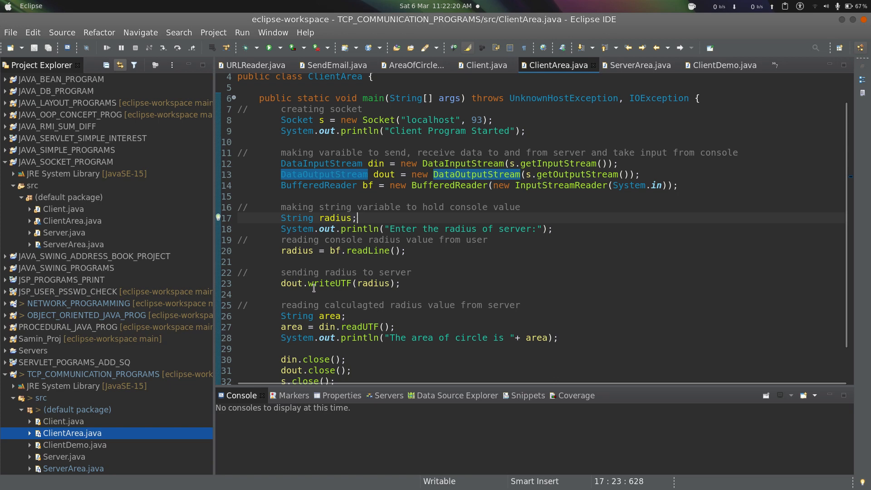
mouse_move(304, 276)
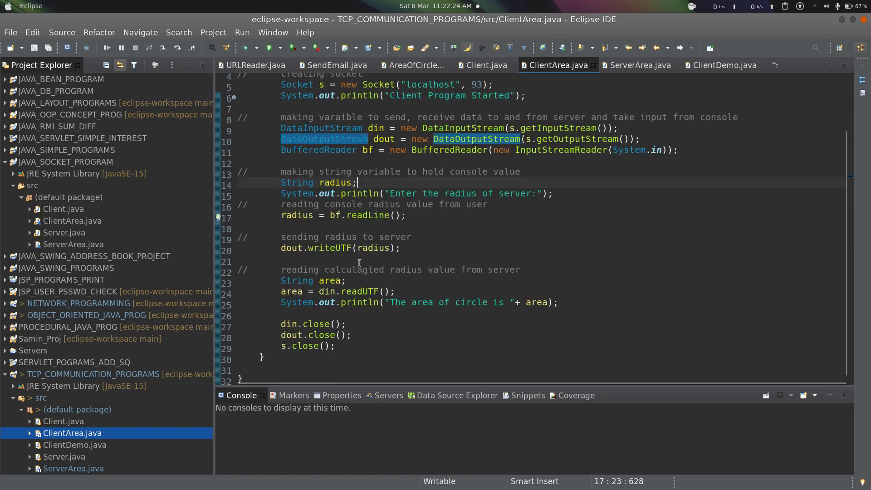
double_click(290, 270)
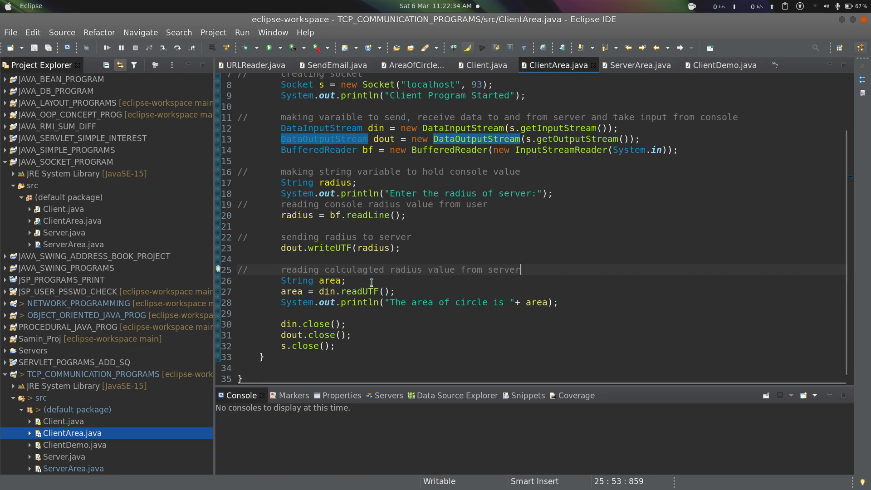
mouse_move(328, 291)
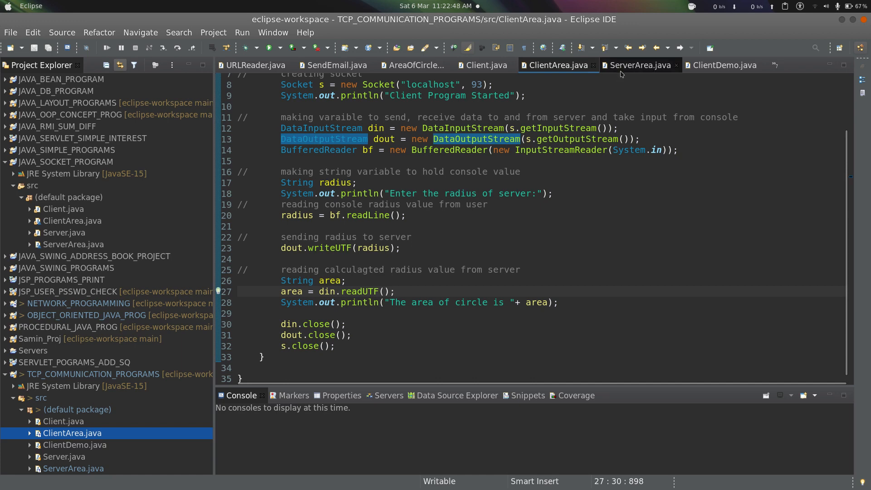
Step: Compare ServerArea.java against ClientArea.java, settling on the server source
left_click(640, 66)
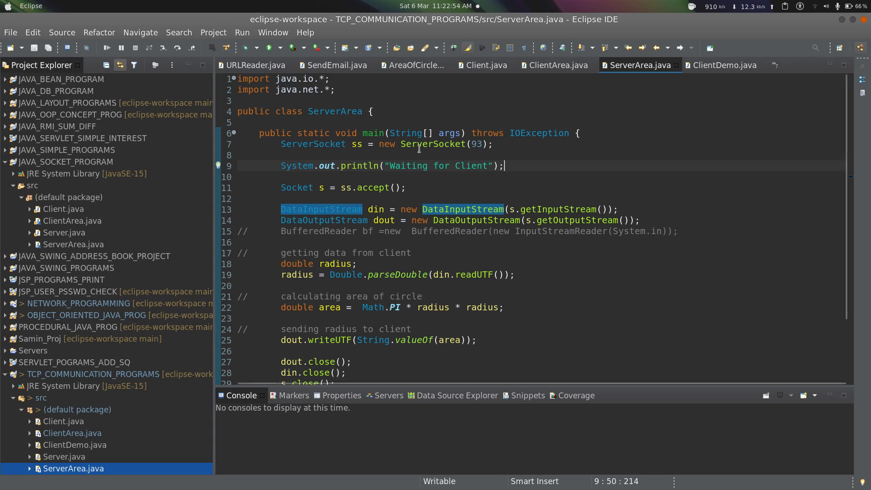
mouse_move(580, 84)
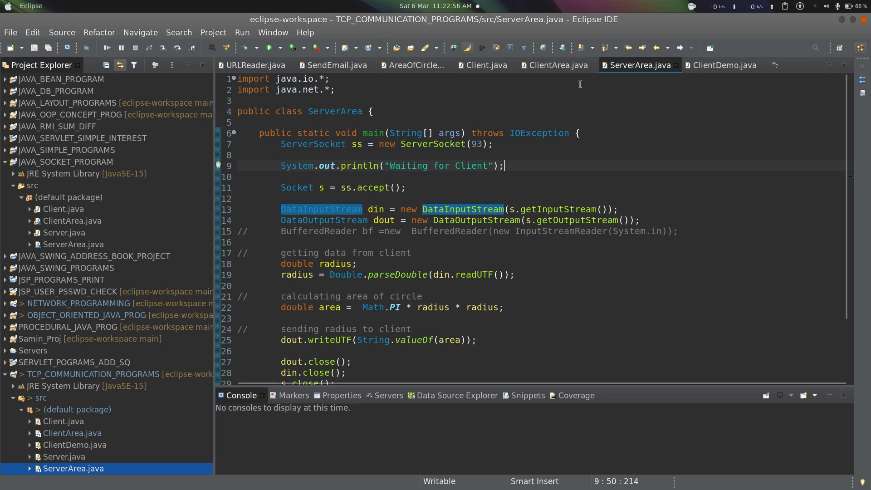
left_click(557, 65)
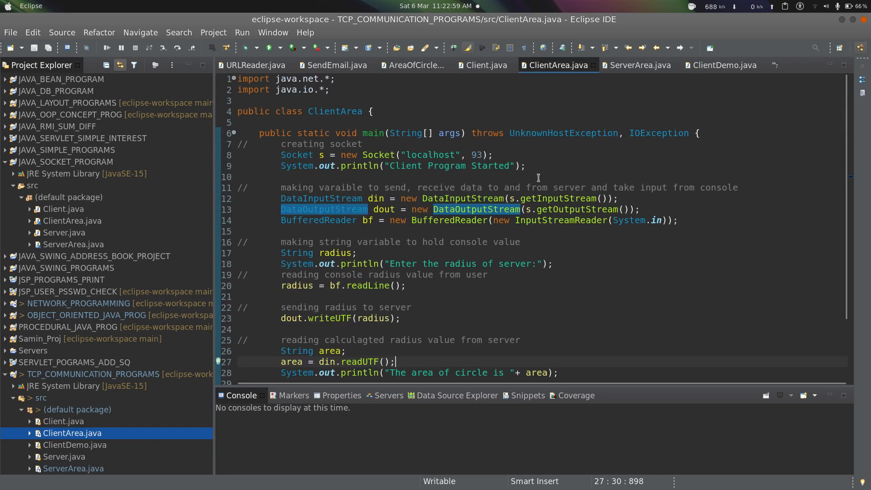
left_click(640, 65)
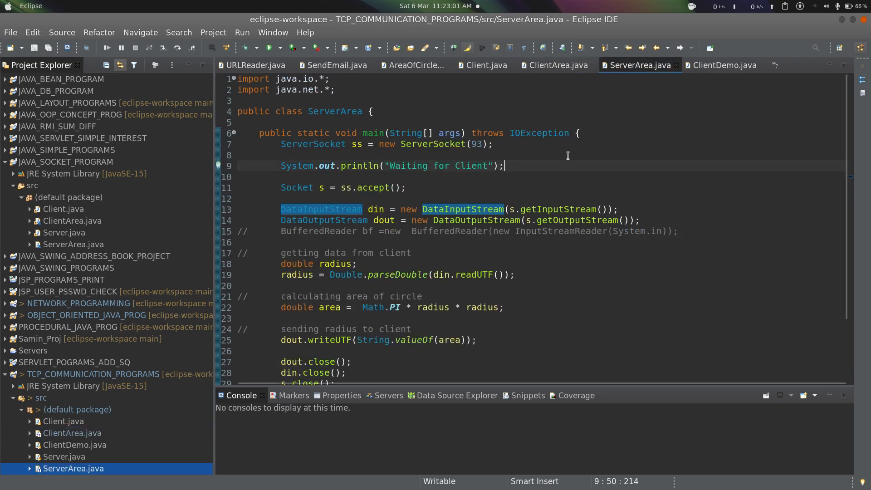
mouse_move(434, 200)
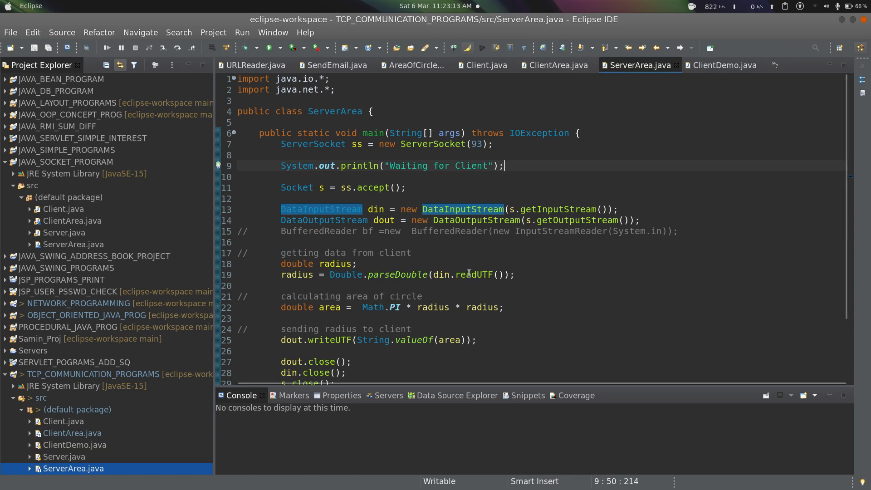
mouse_move(422, 269)
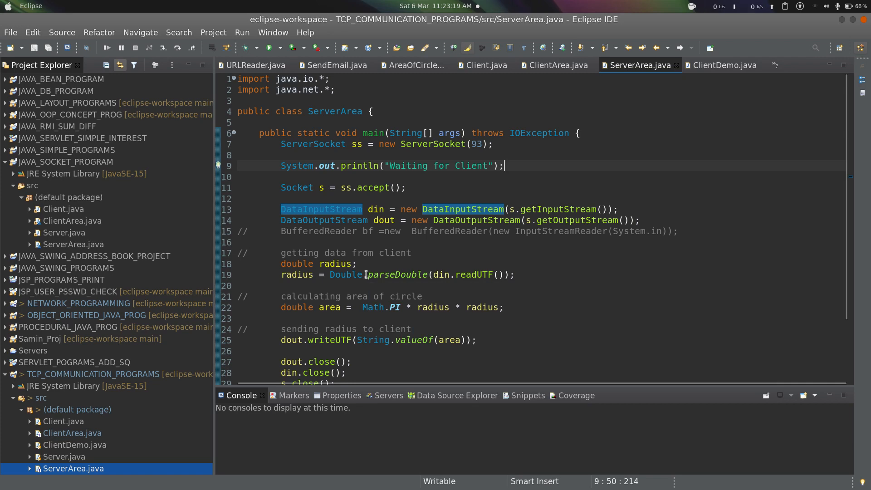
Step: Review the server's radius-reading and area code, then bring up the terminals
scroll("down", 3)
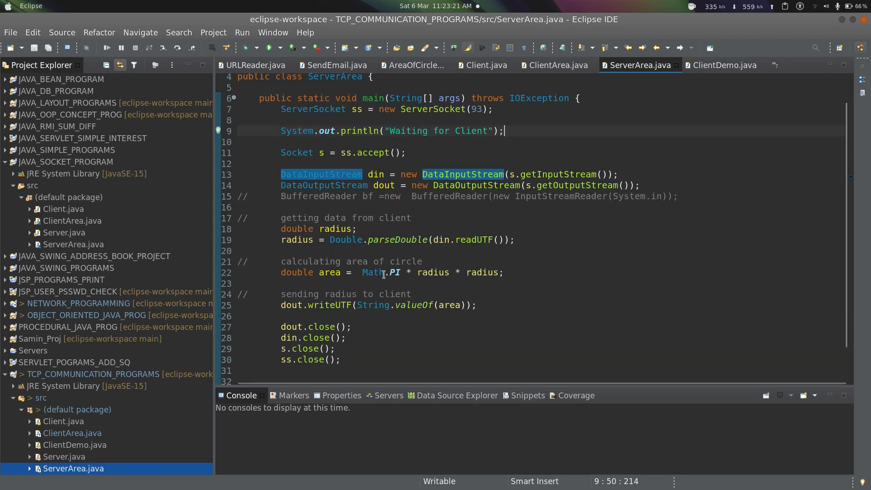
left_click(310, 272)
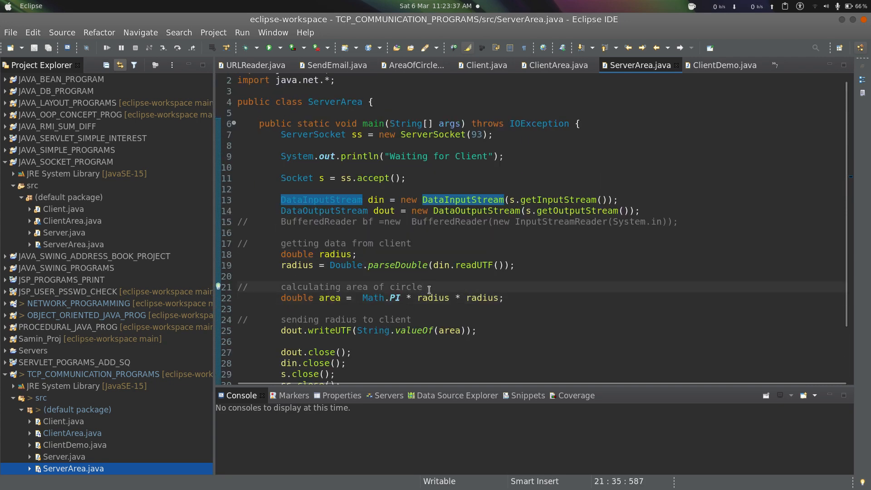
key("alt+Tab")
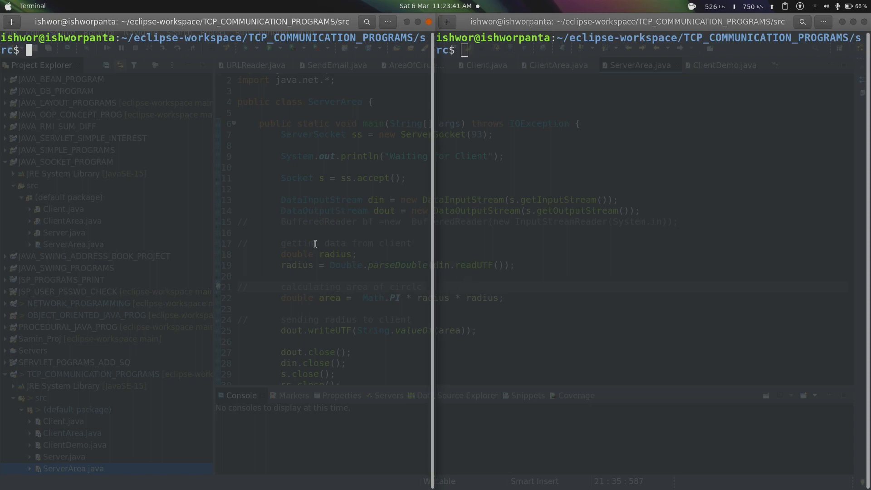
Step: Run sudo java ServerArea, compile ClientArea.java with javac, and supply radius 5
type("sudo java ServerArea")
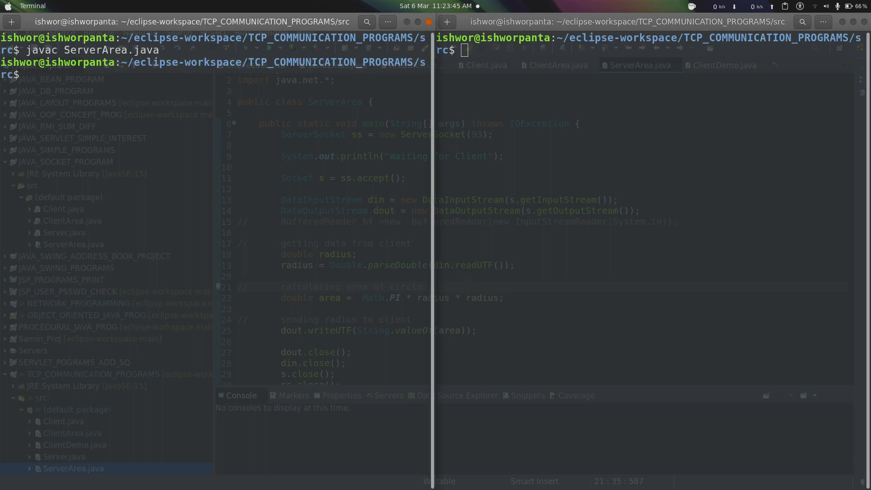
type("javac ClientArea.java")
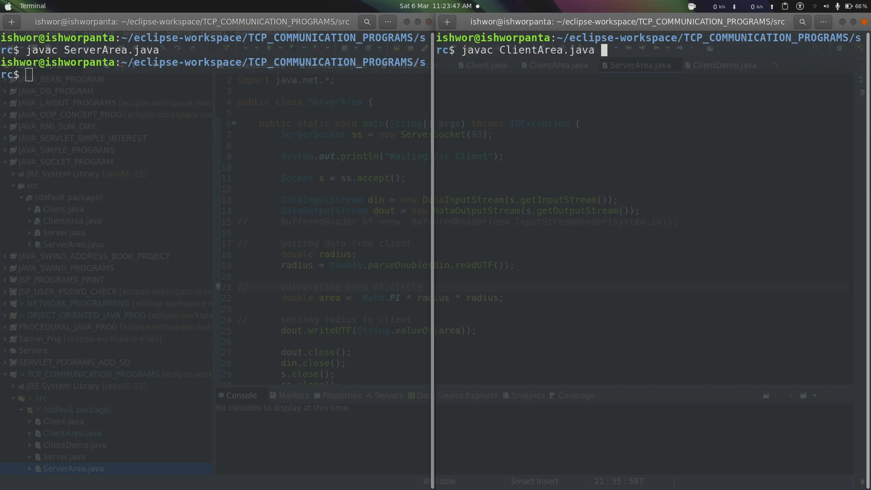
key("Return")
type("sudo java ClientArea")
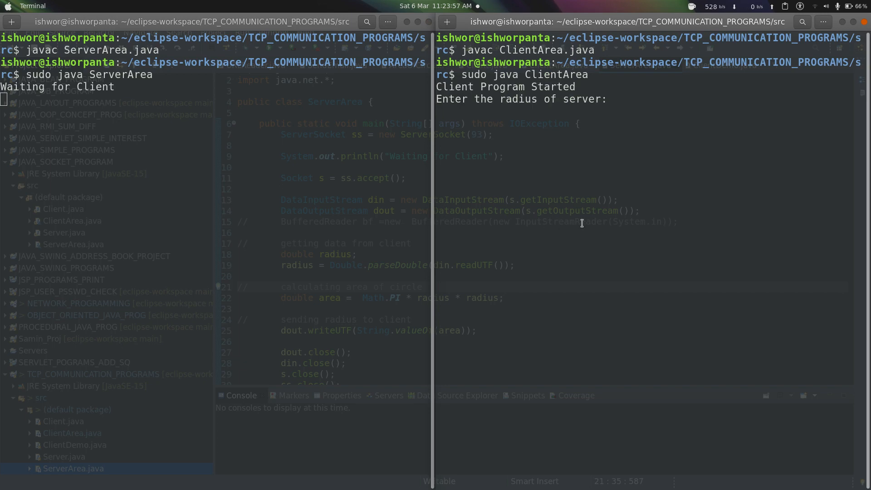
mouse_move(553, 95)
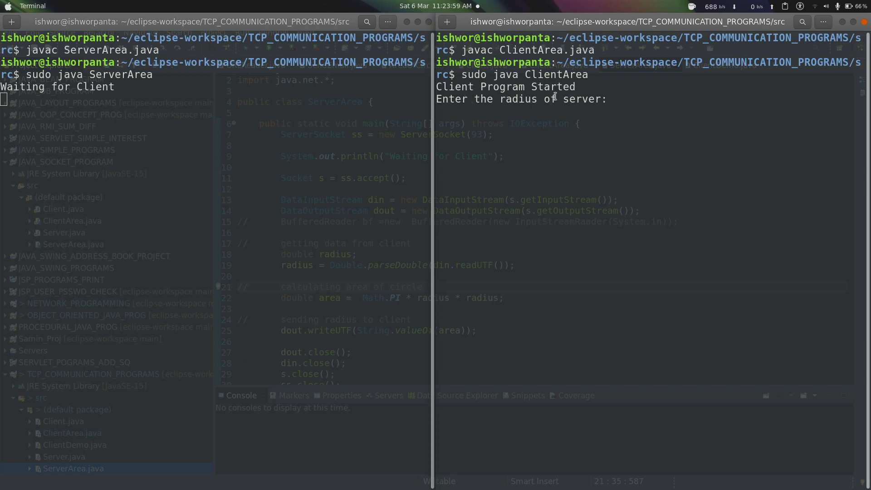
type("5")
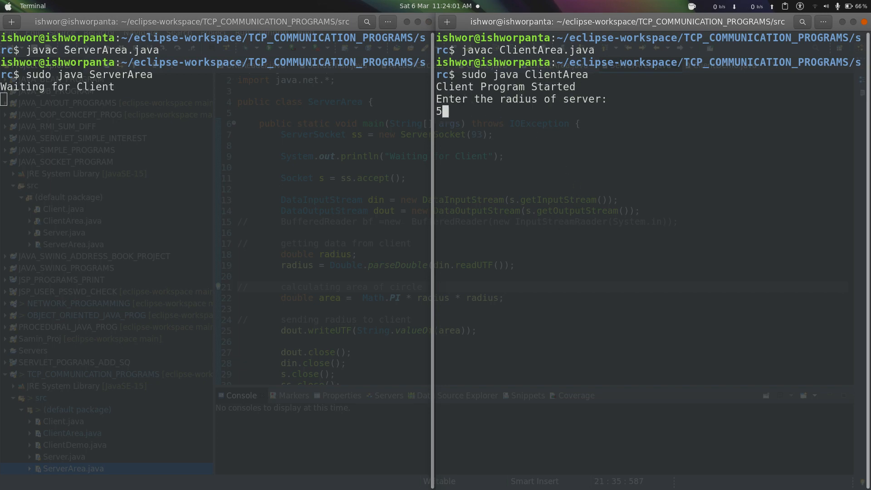